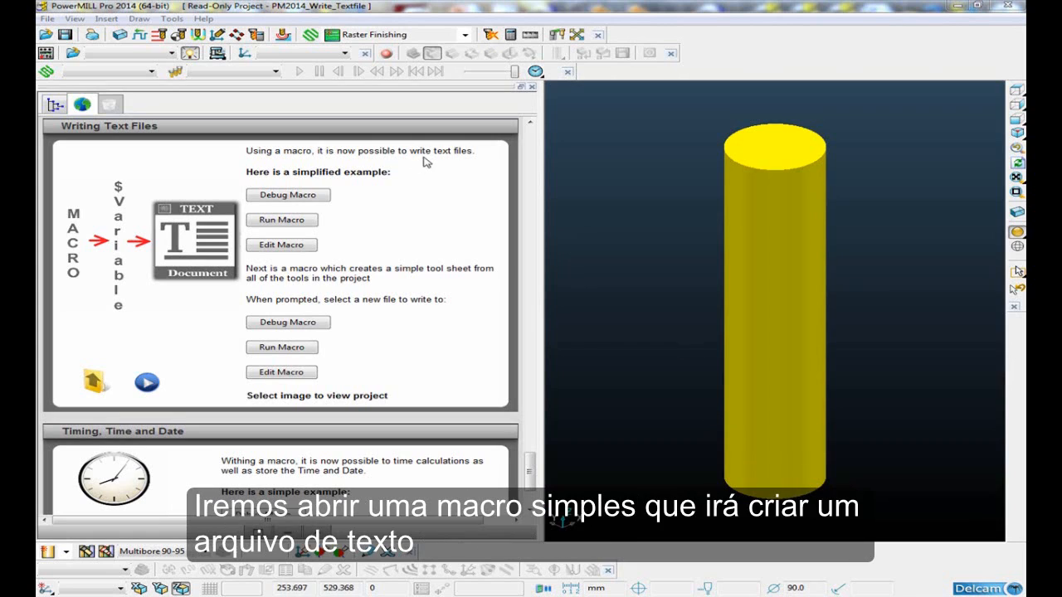
mouse_move(299, 201)
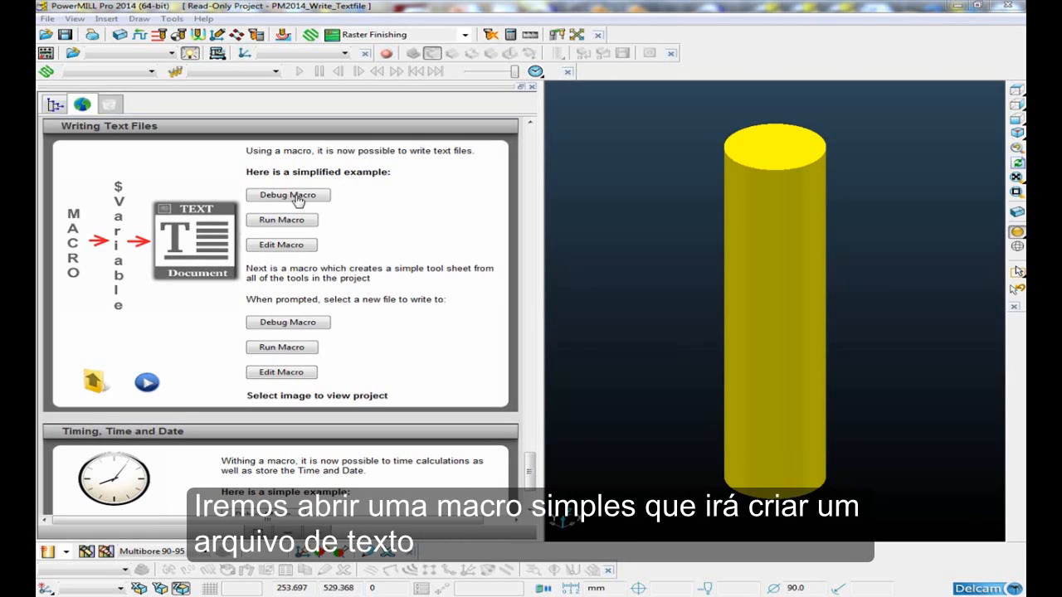
mouse_move(323, 202)
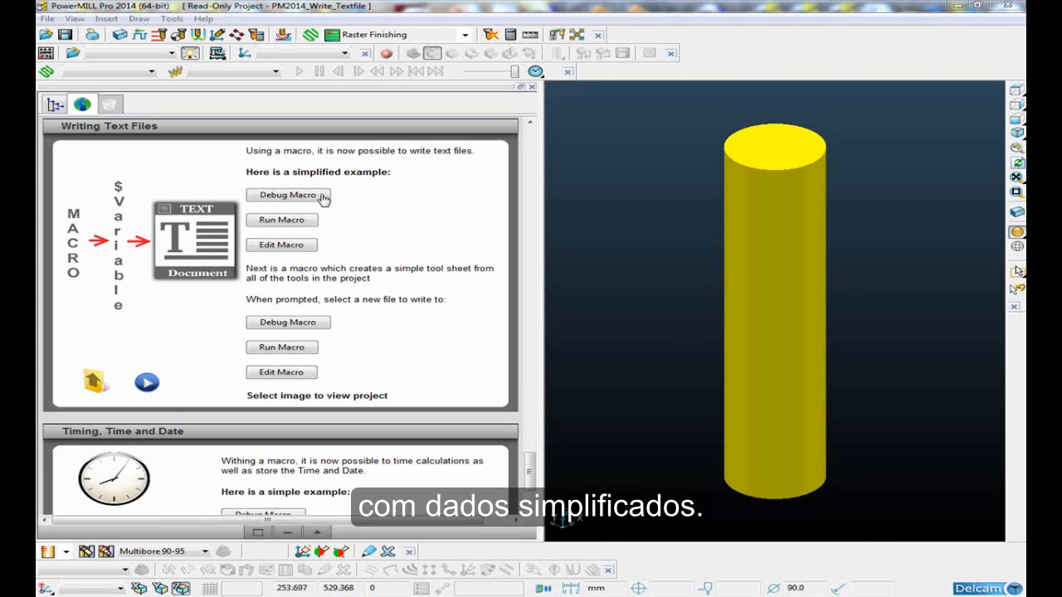
- Load the simple text-file example macro into the Macro Debugger
left_click(288, 194)
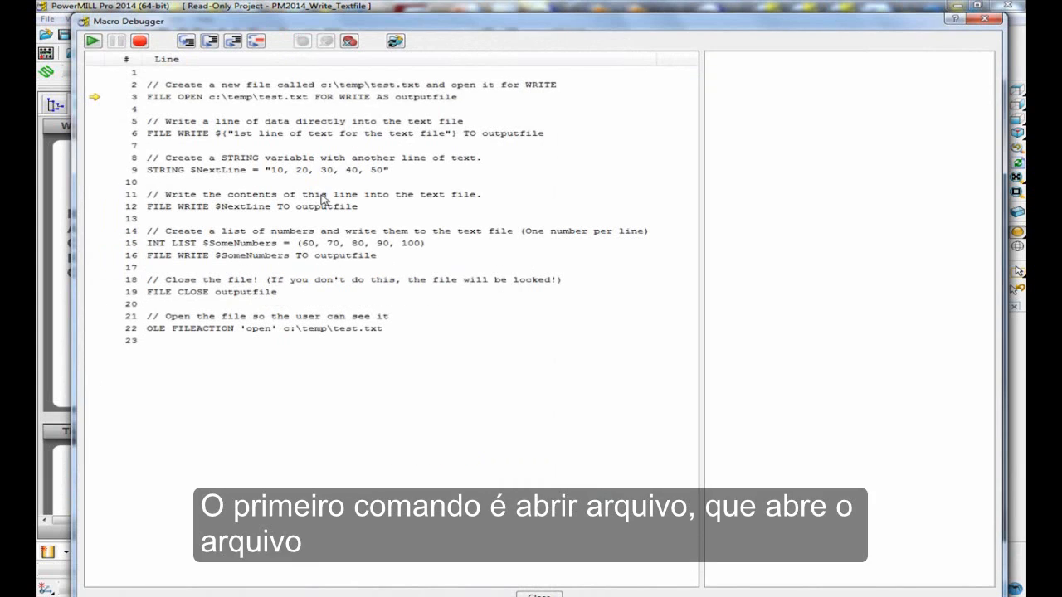
mouse_move(158, 107)
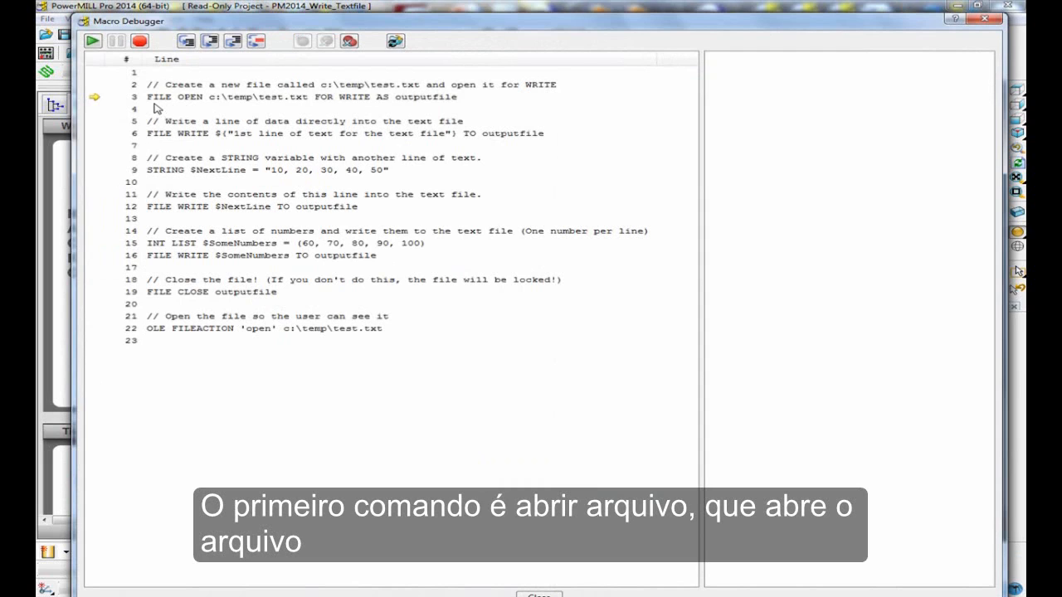
mouse_move(208, 107)
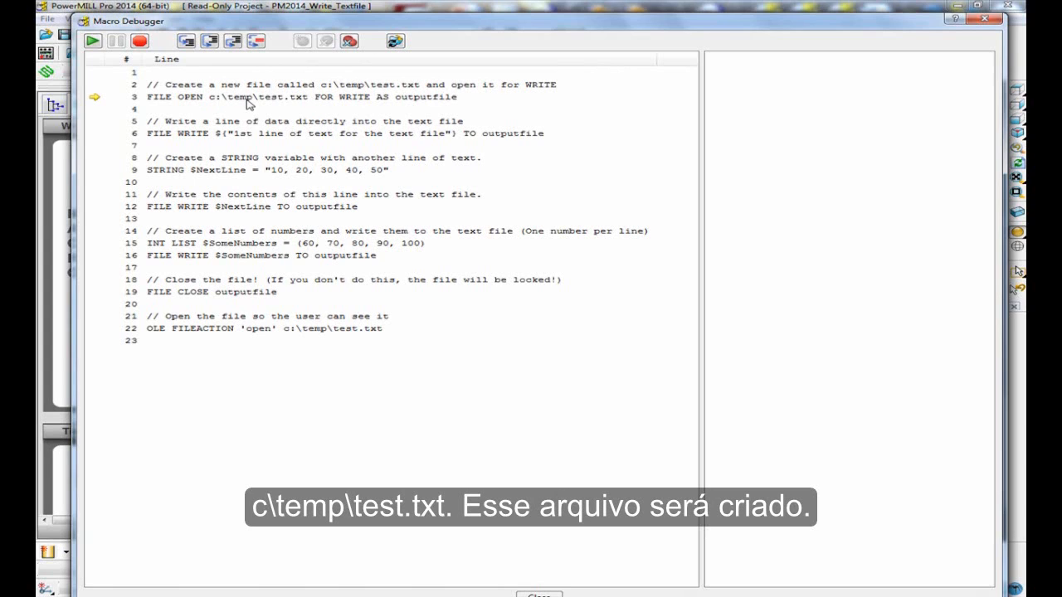
mouse_move(302, 107)
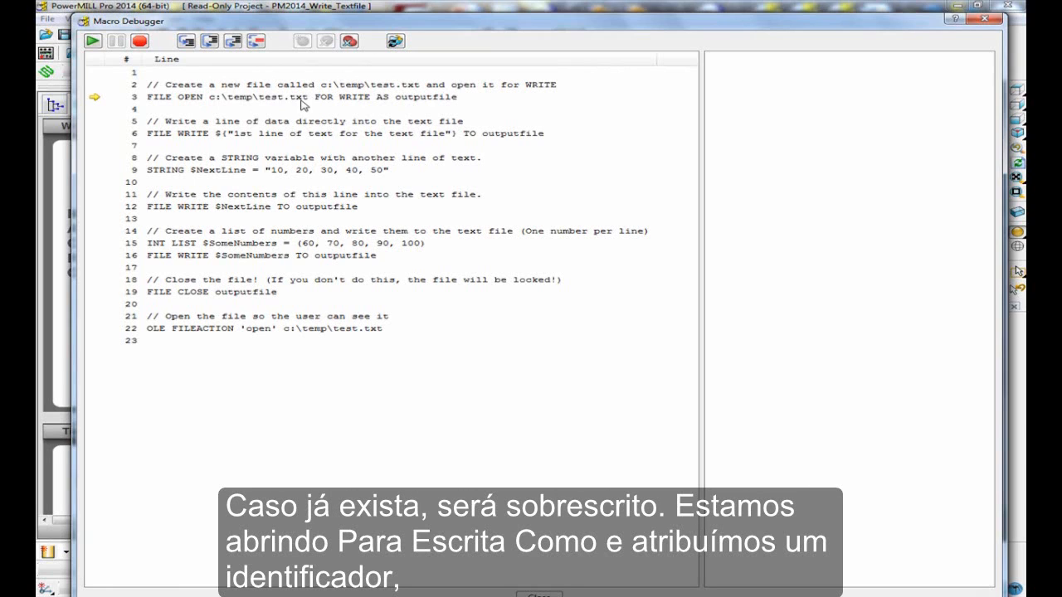
mouse_move(352, 102)
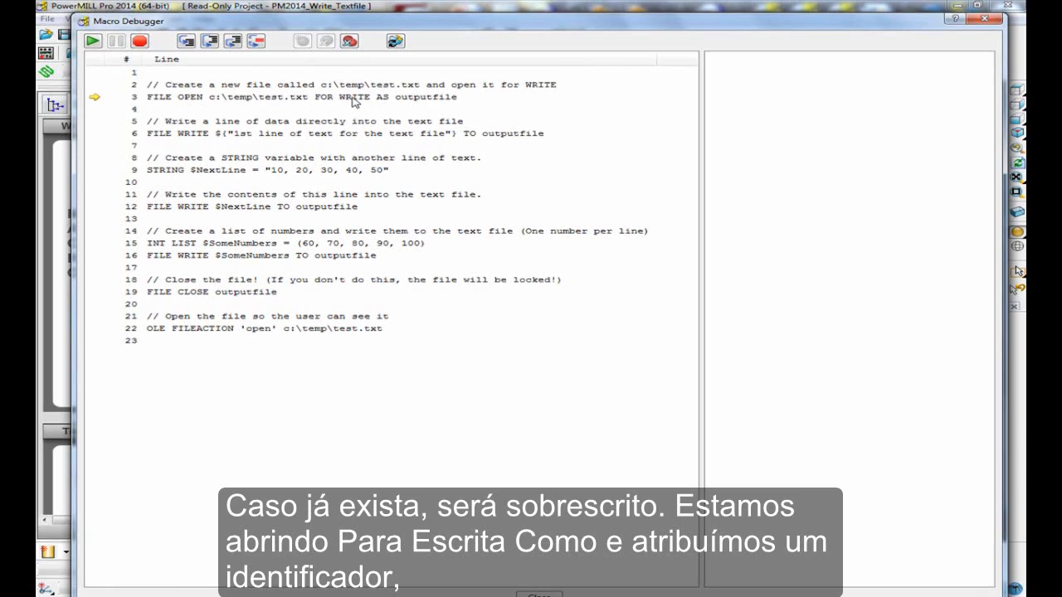
mouse_move(473, 105)
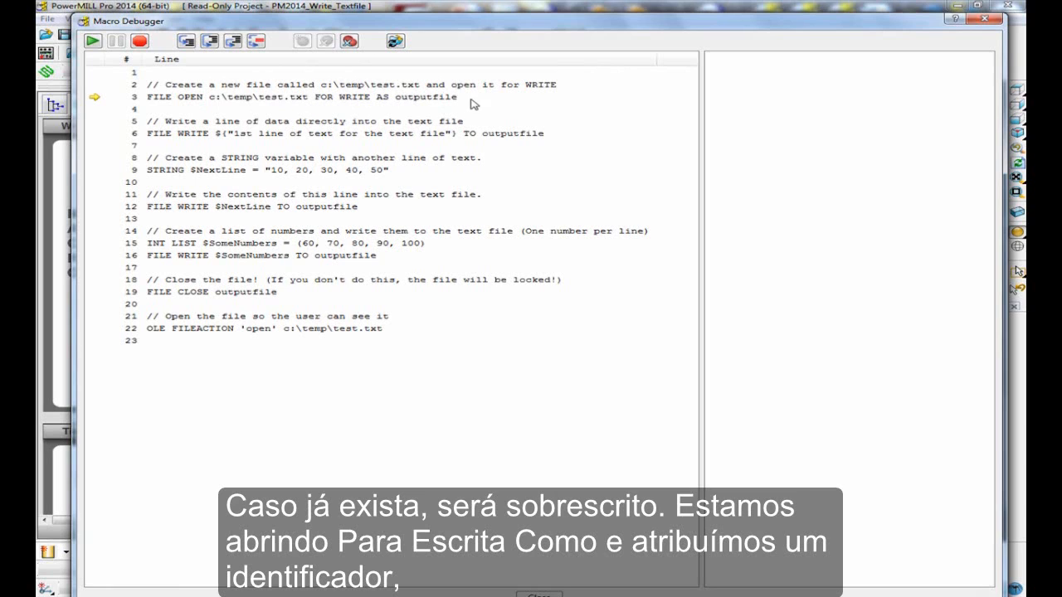
mouse_move(405, 106)
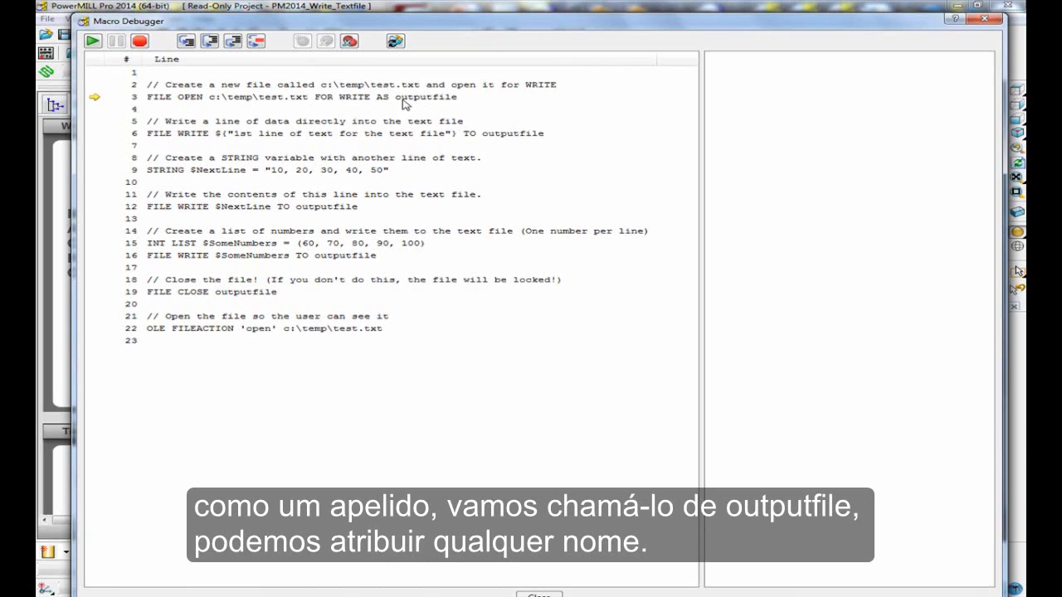
mouse_move(448, 104)
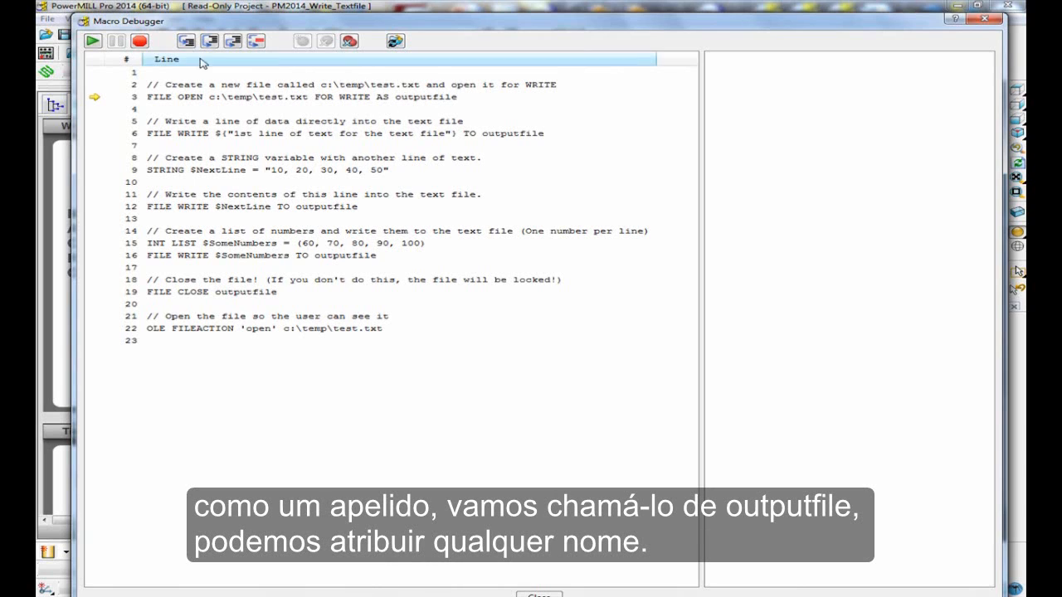
- Execute the FILE OPEN line that creates test.txt as outputfile
left_click(186, 40)
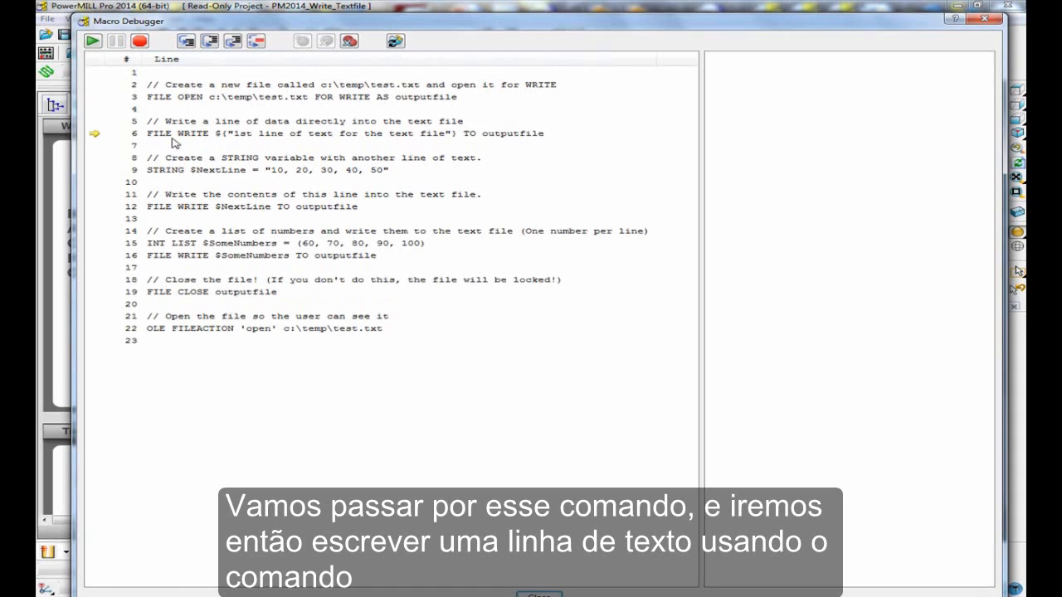
mouse_move(199, 143)
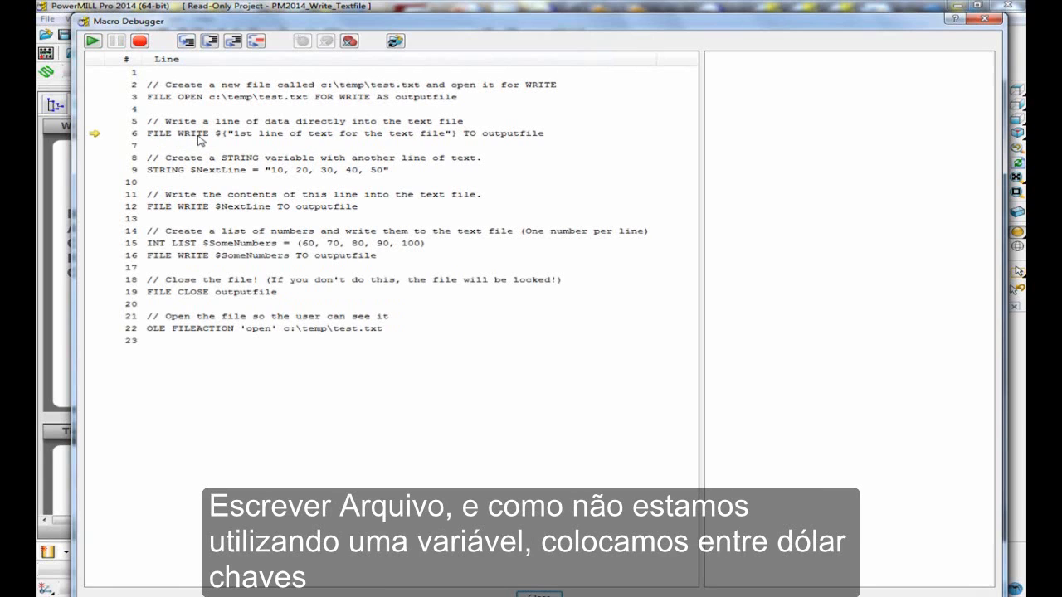
mouse_move(221, 146)
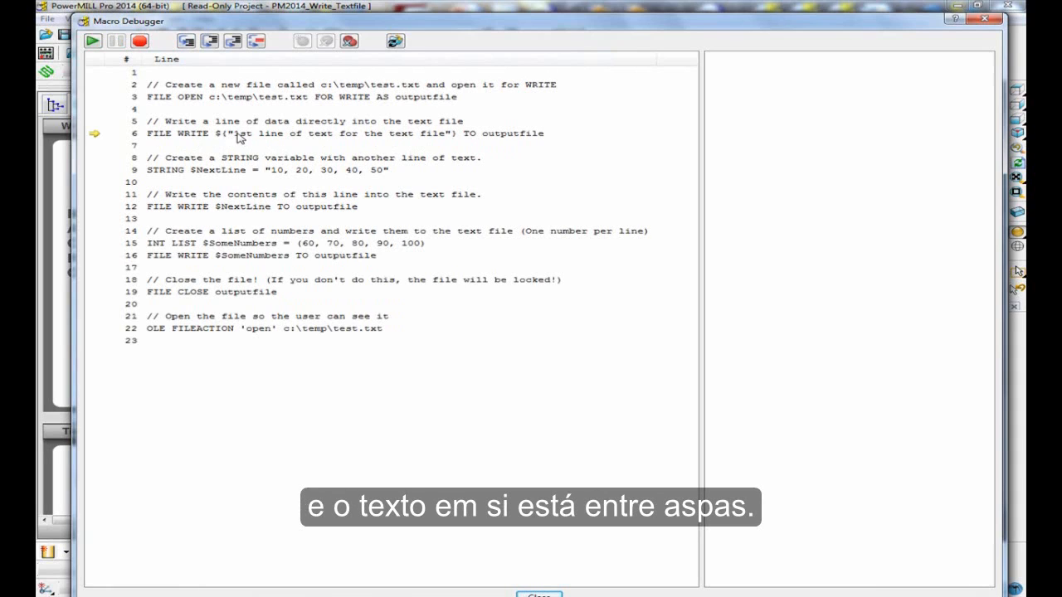
mouse_move(314, 141)
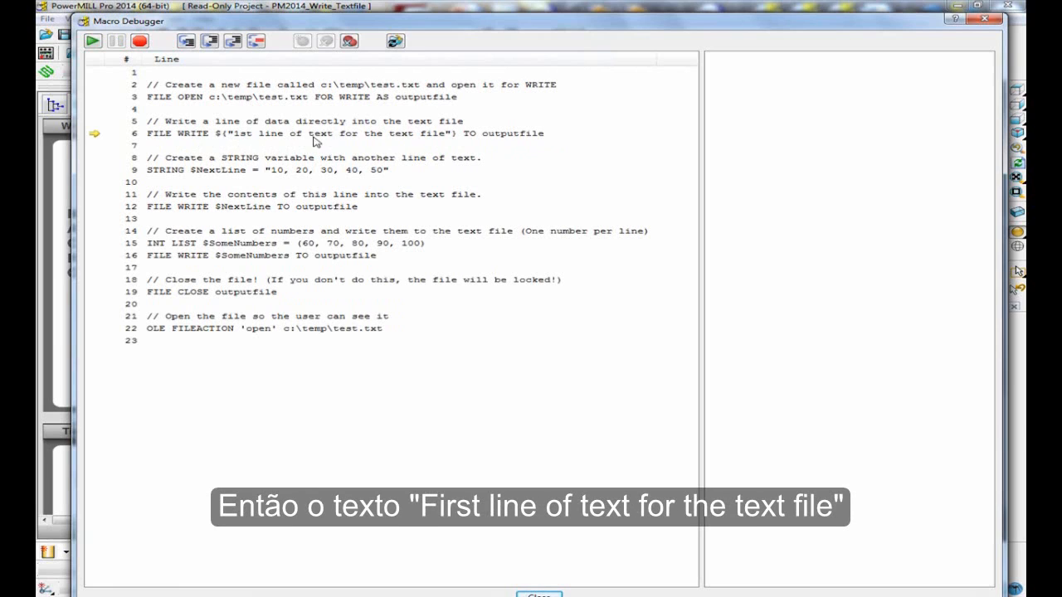
mouse_move(454, 134)
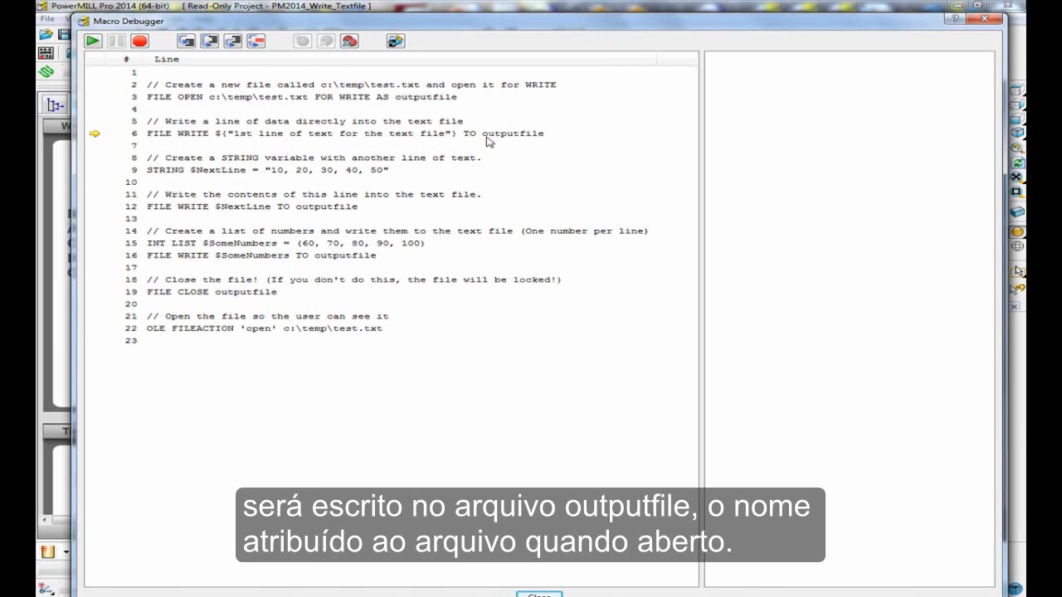
mouse_move(514, 124)
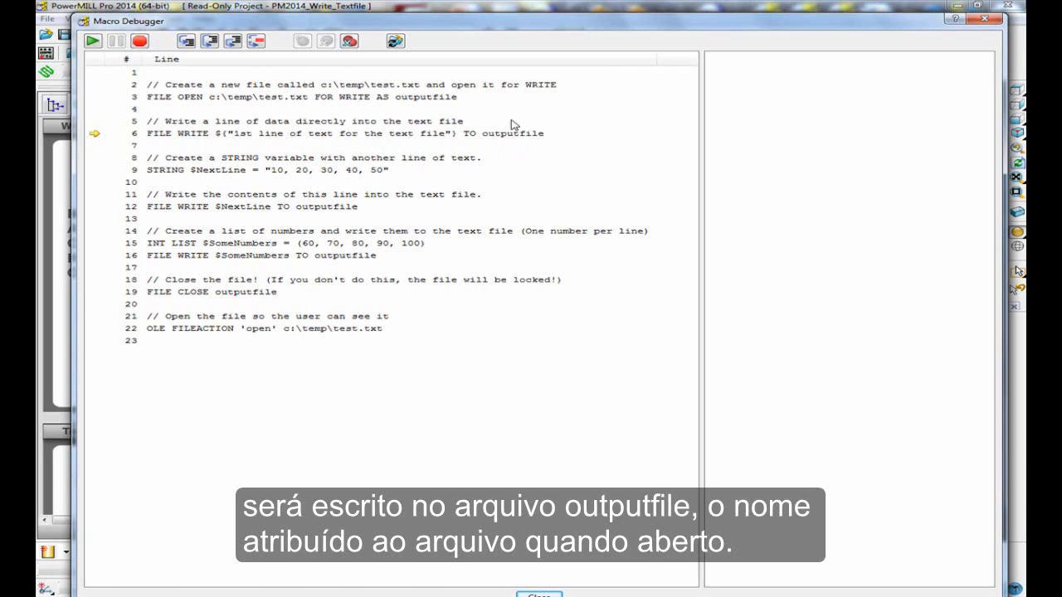
- Execute the FILE WRITE line putting the first text line into outputfile
left_click(186, 39)
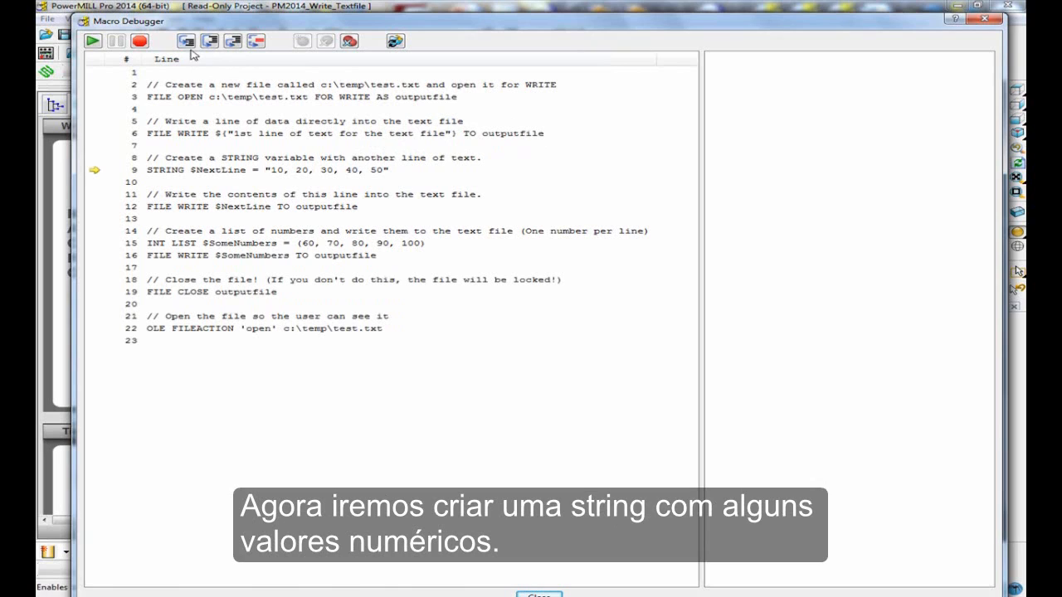
mouse_move(232, 176)
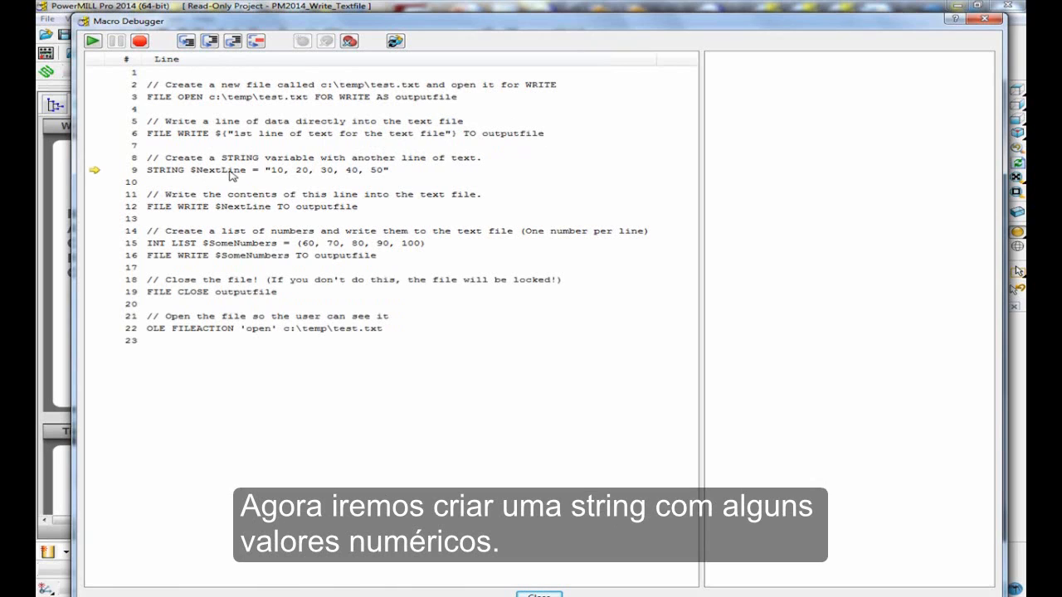
mouse_move(388, 176)
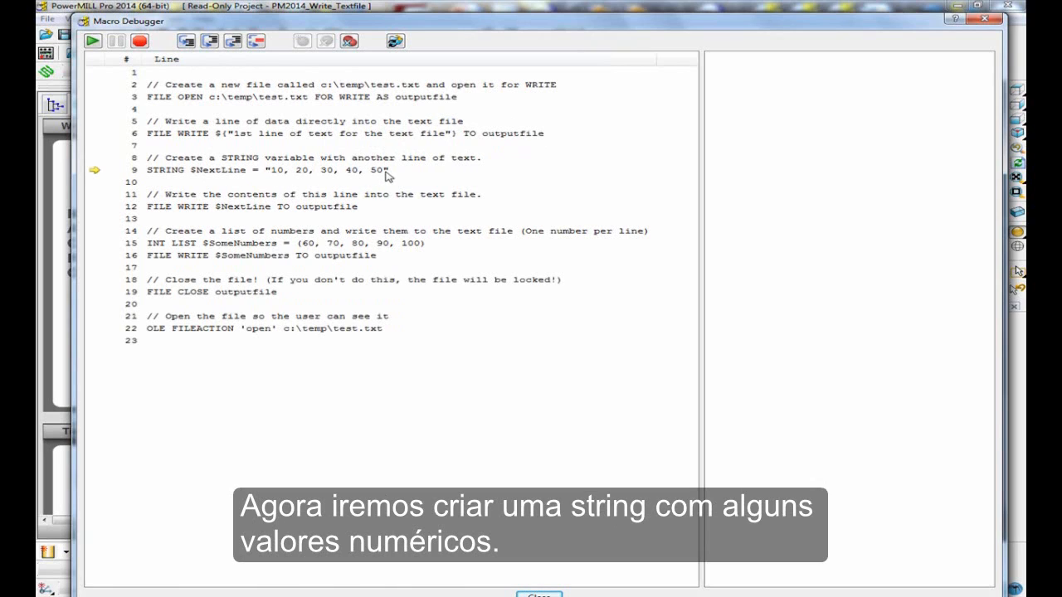
mouse_move(379, 173)
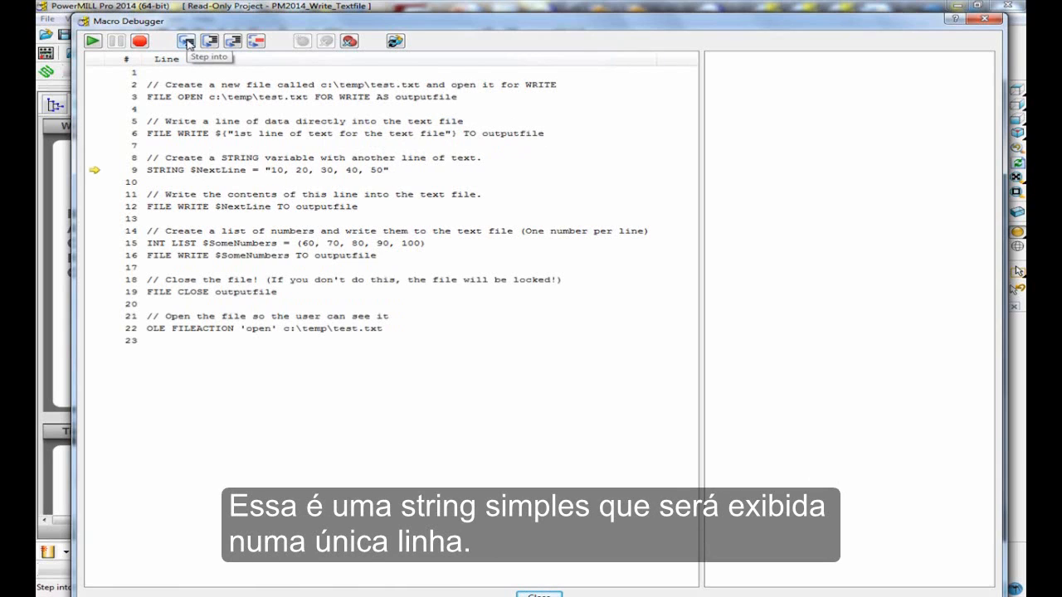
- Execute the STRING line so NextLine holds "10, 20, 30, 40, 50"
left_click(186, 40)
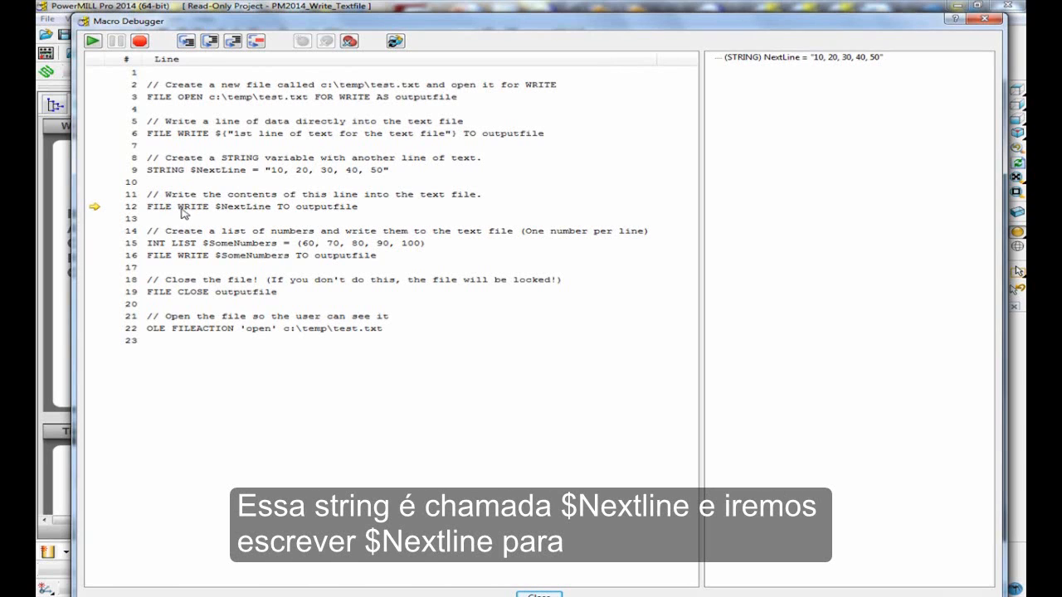
mouse_move(256, 216)
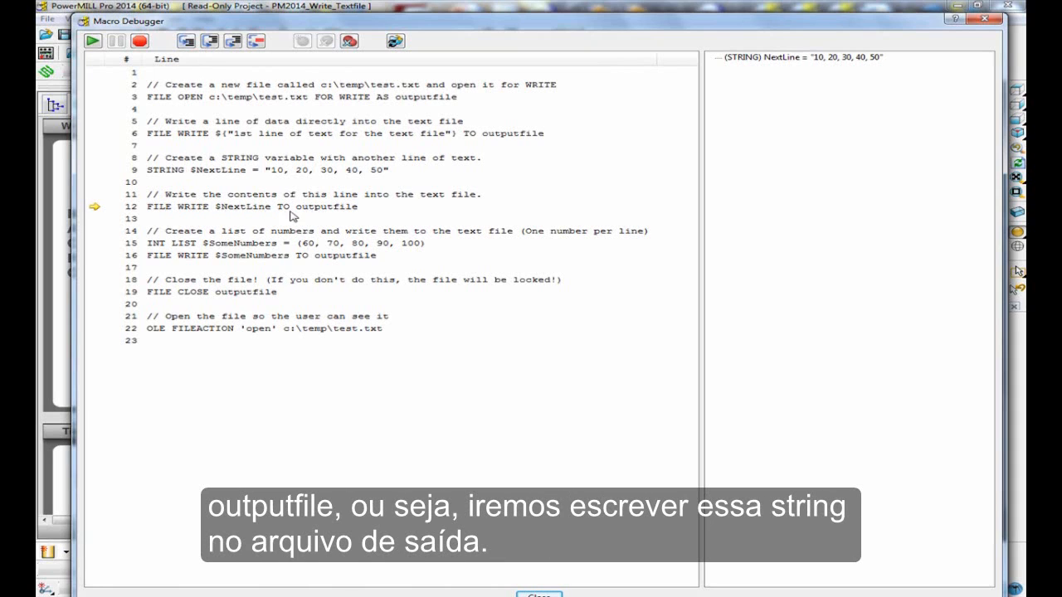
mouse_move(225, 171)
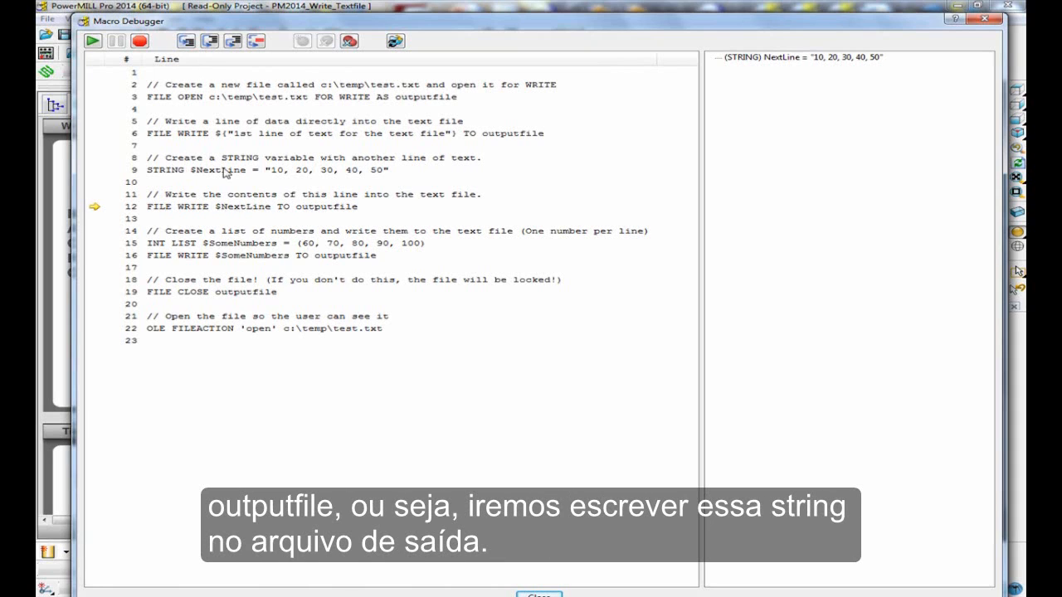
- Step through writing NextLine and the 60–100 list, closing the file and opening test.txt
left_click(186, 40)
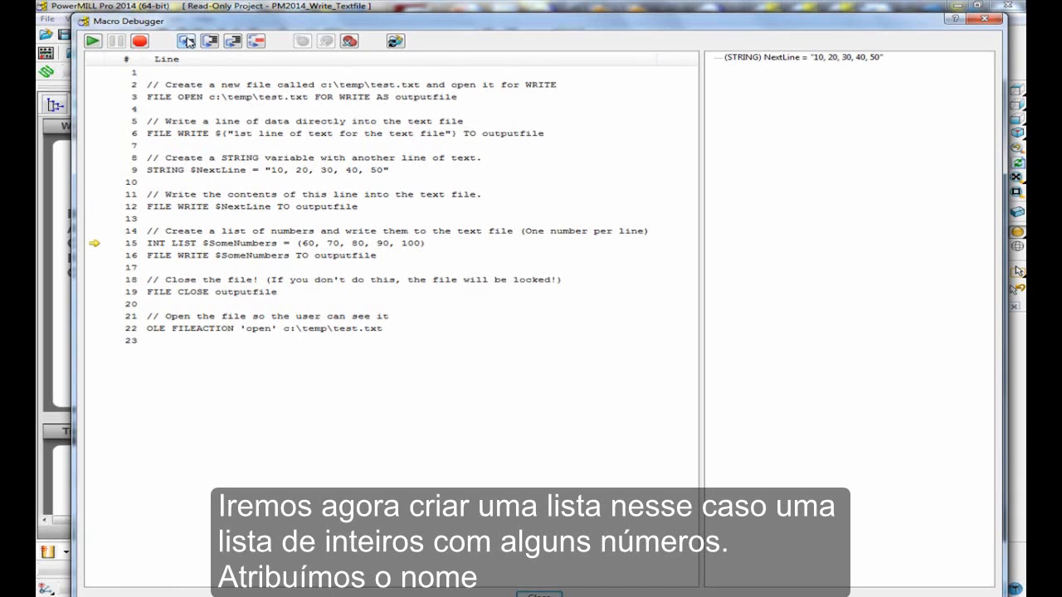
mouse_move(172, 248)
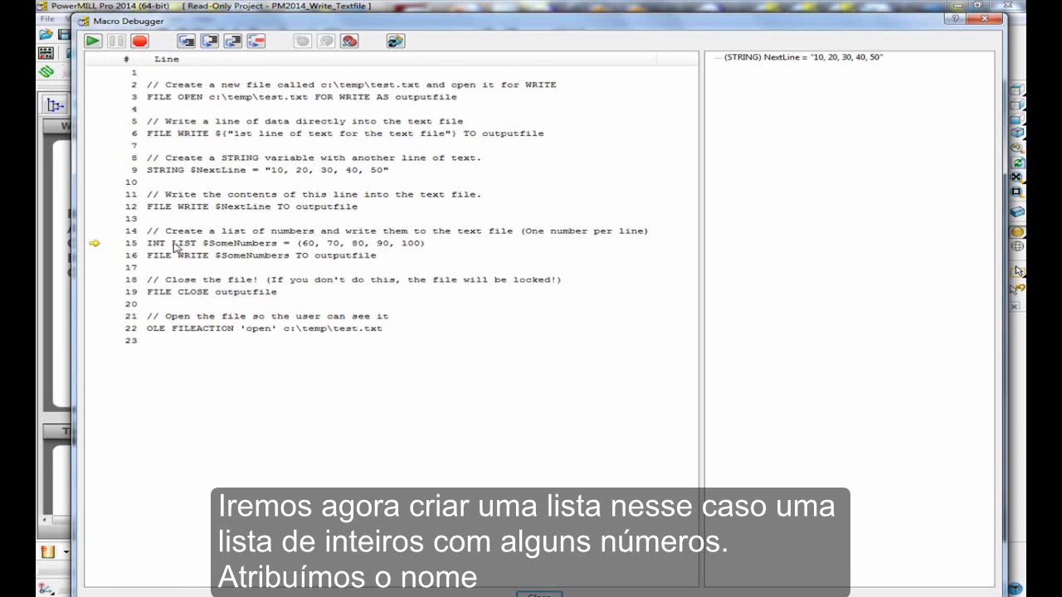
mouse_move(213, 249)
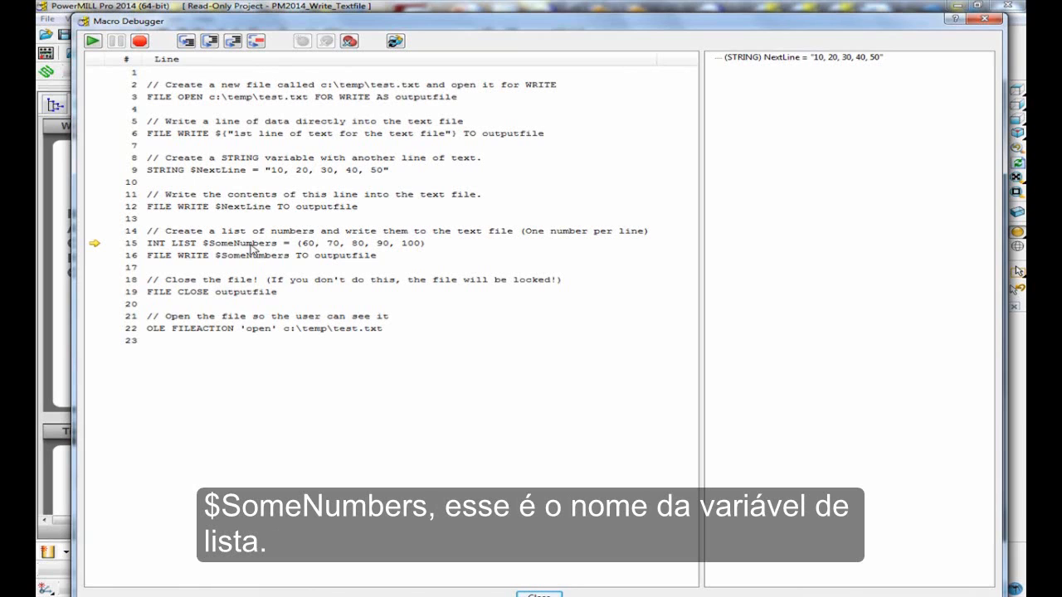
mouse_move(415, 252)
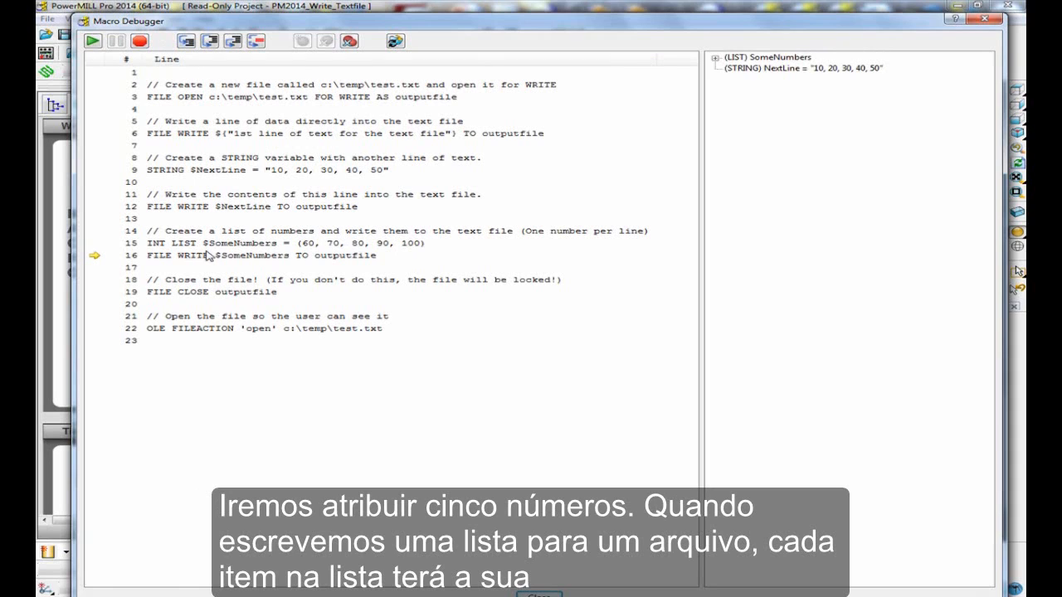
mouse_move(239, 262)
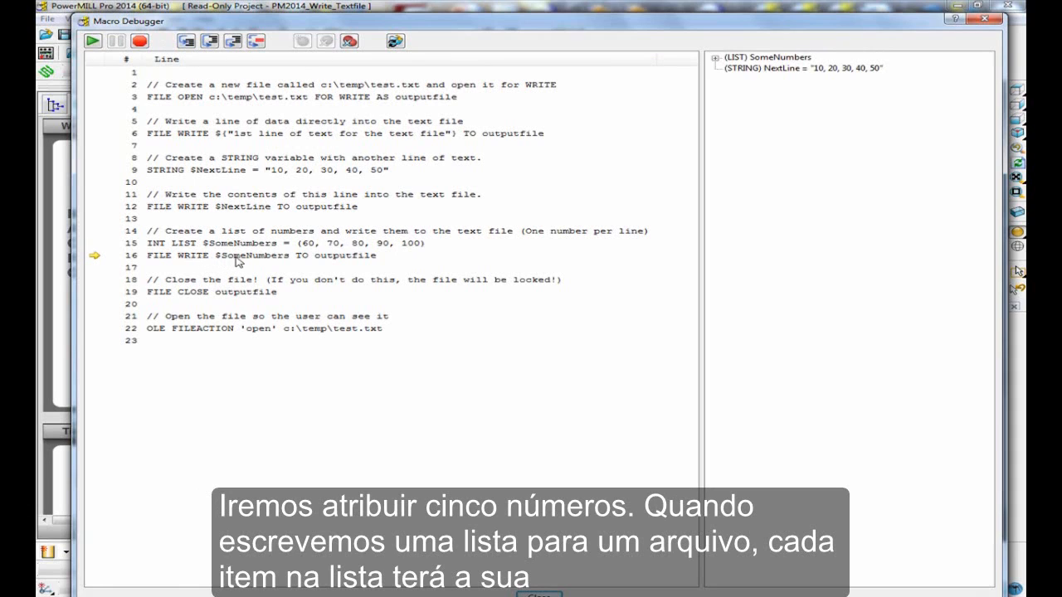
mouse_move(389, 250)
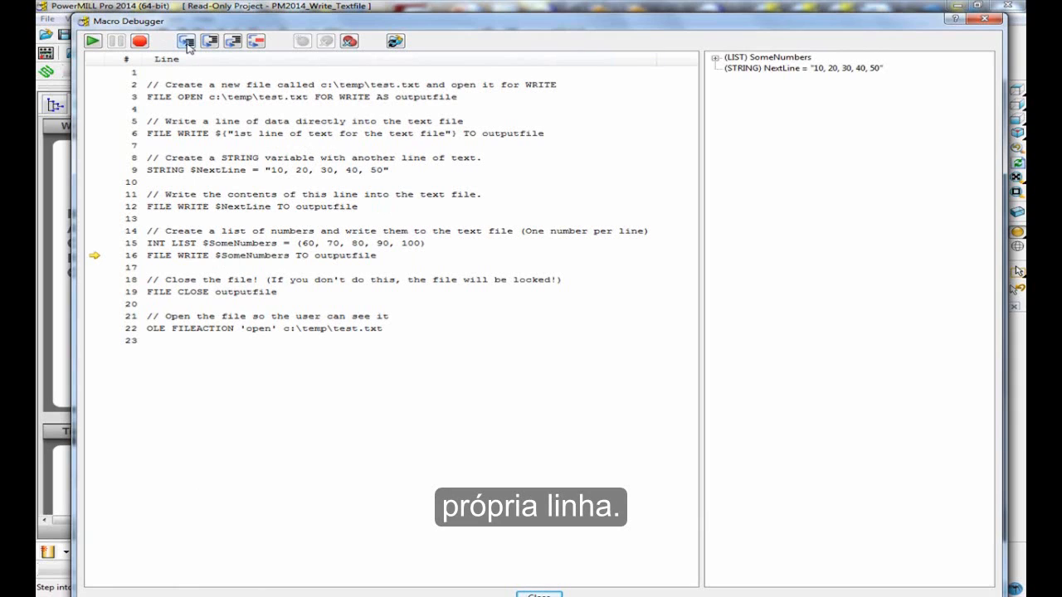
left_click(186, 39)
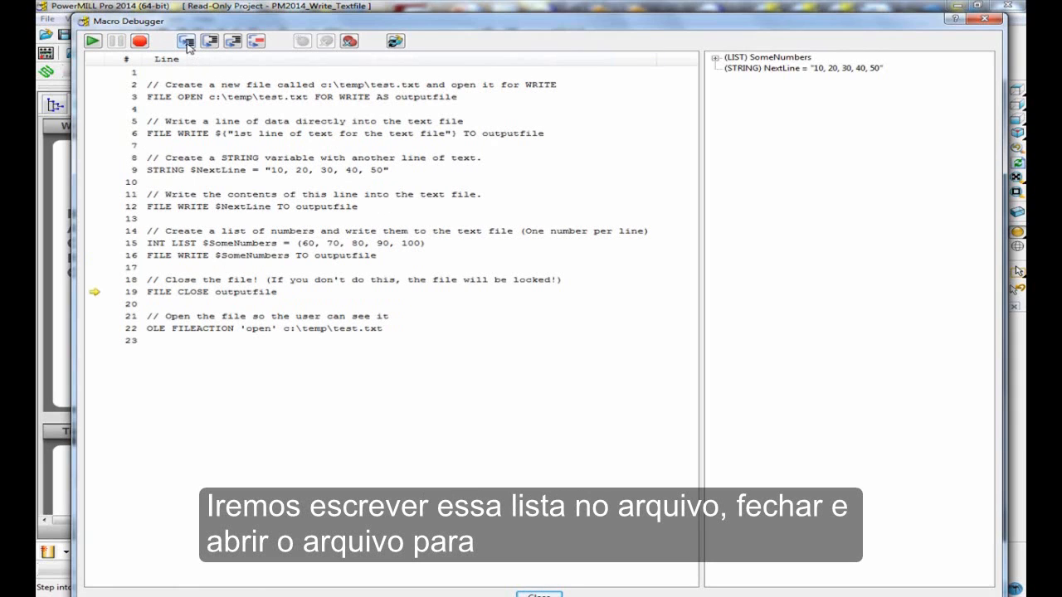
left_click(185, 40)
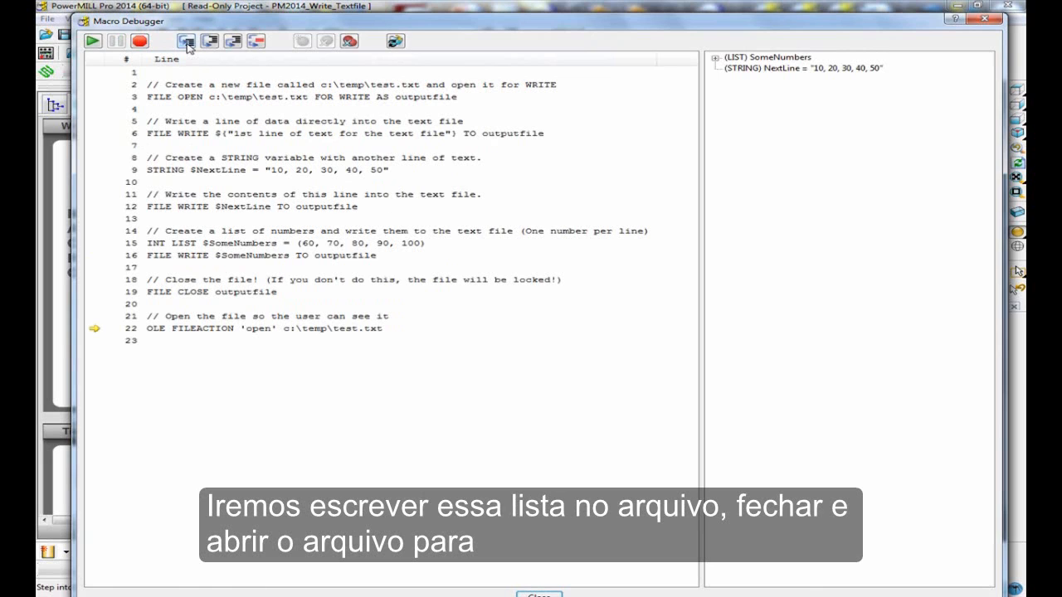
left_click(185, 40)
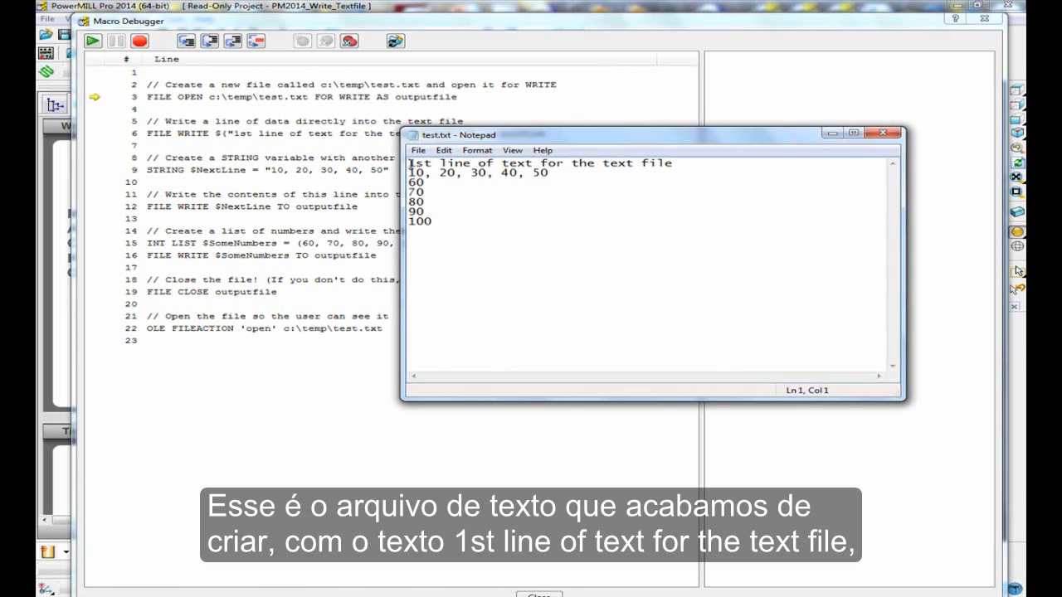
- Select the "10, 20, 30, 40, 50" line in test.txt to check it
left_click(552, 172)
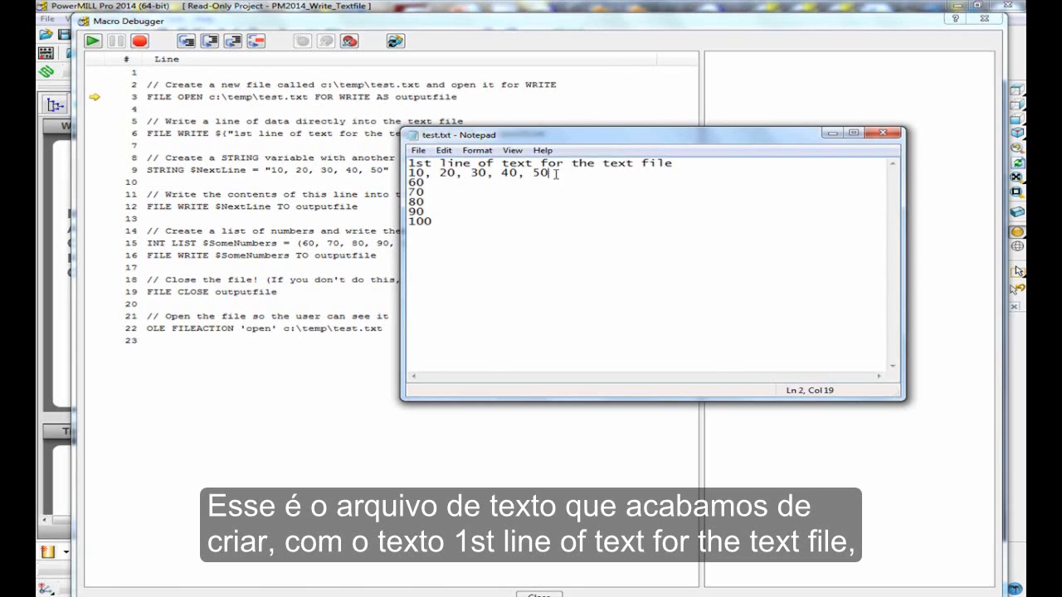
triple_click(478, 175)
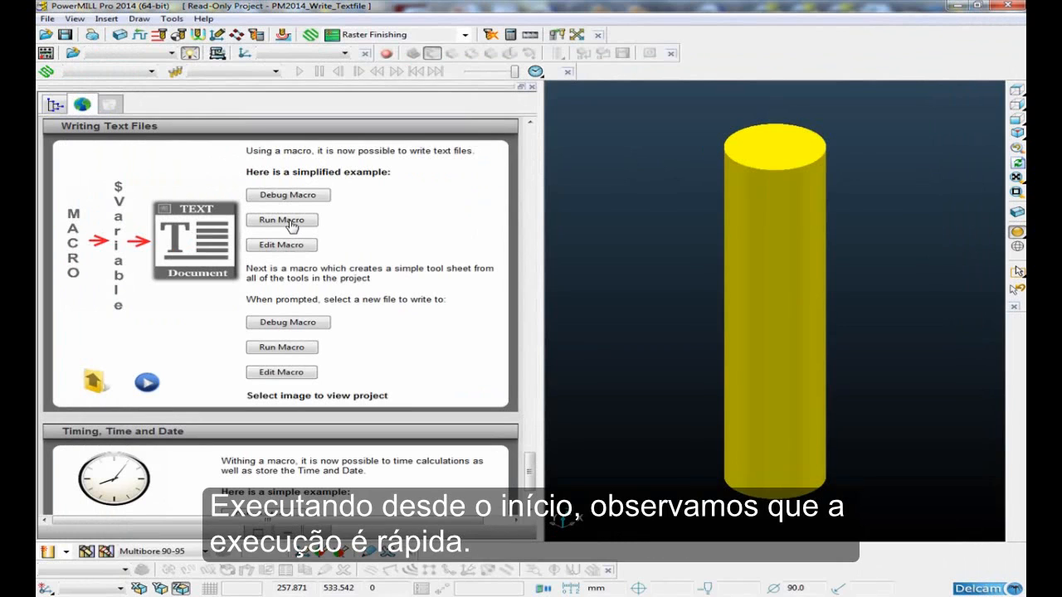
mouse_move(282, 219)
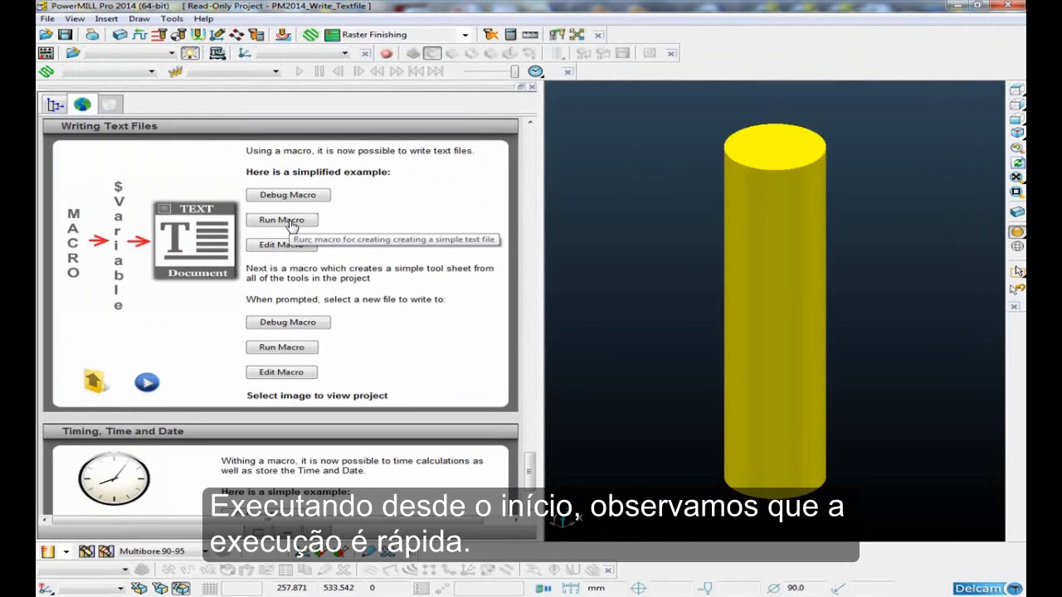
- Run the simple macro at full speed, close test.txt, and load the tool-sheet macro into the debugger
left_click(281, 219)
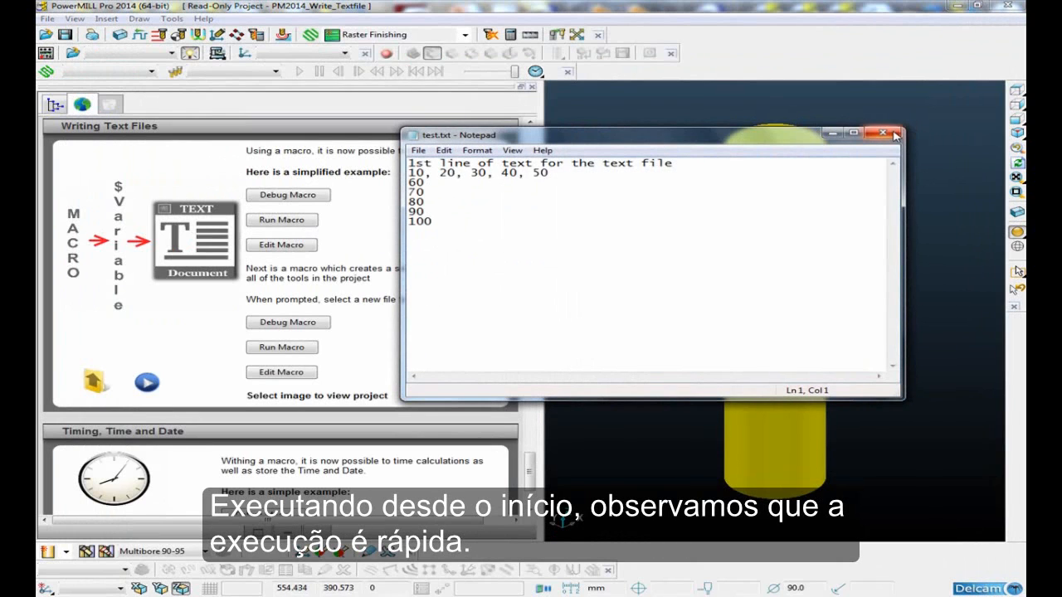
left_click(883, 133)
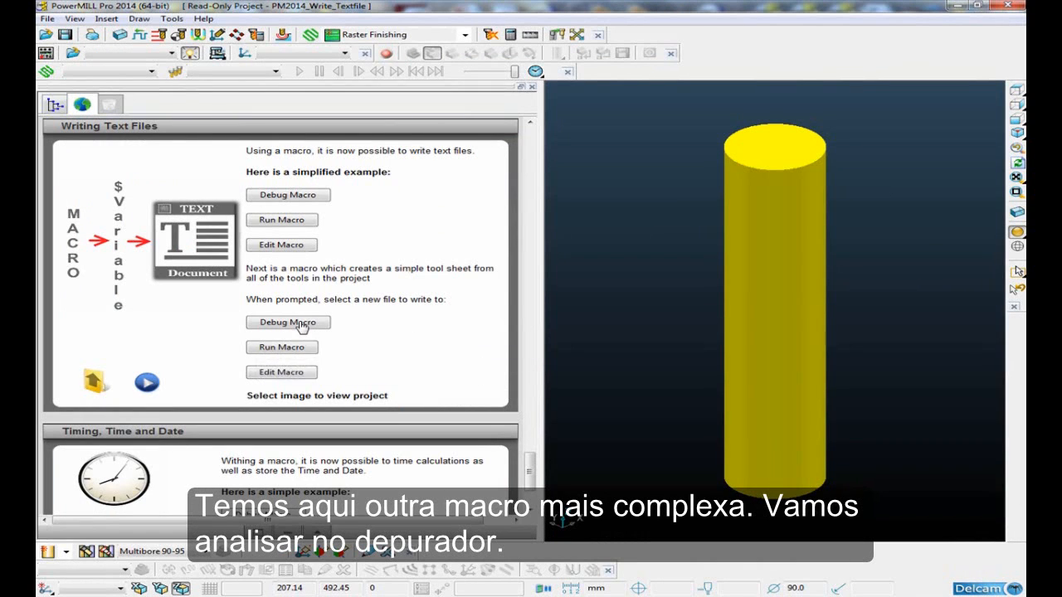
left_click(288, 322)
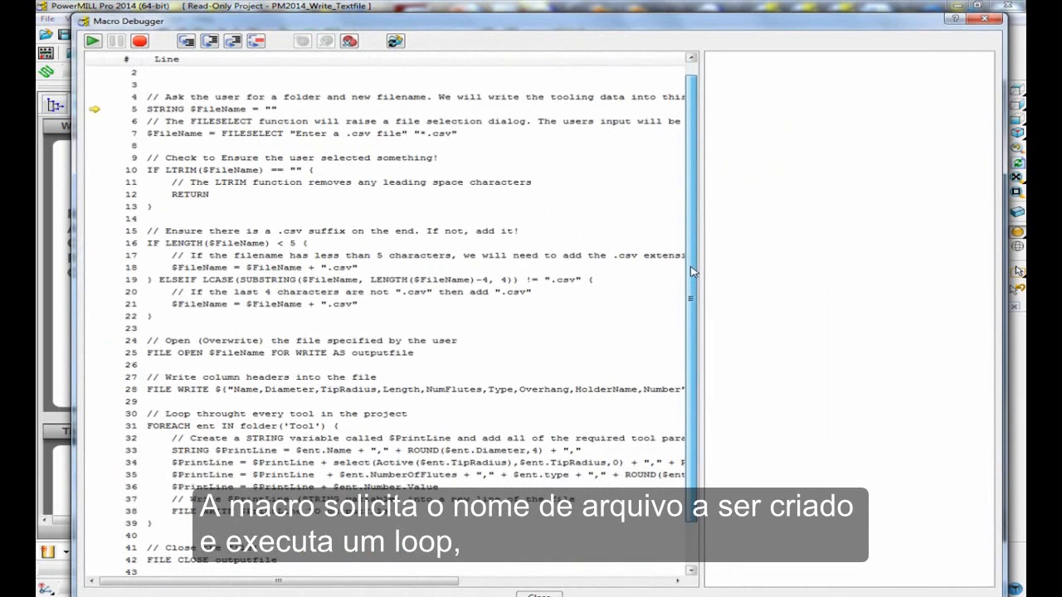
scroll("up", 3)
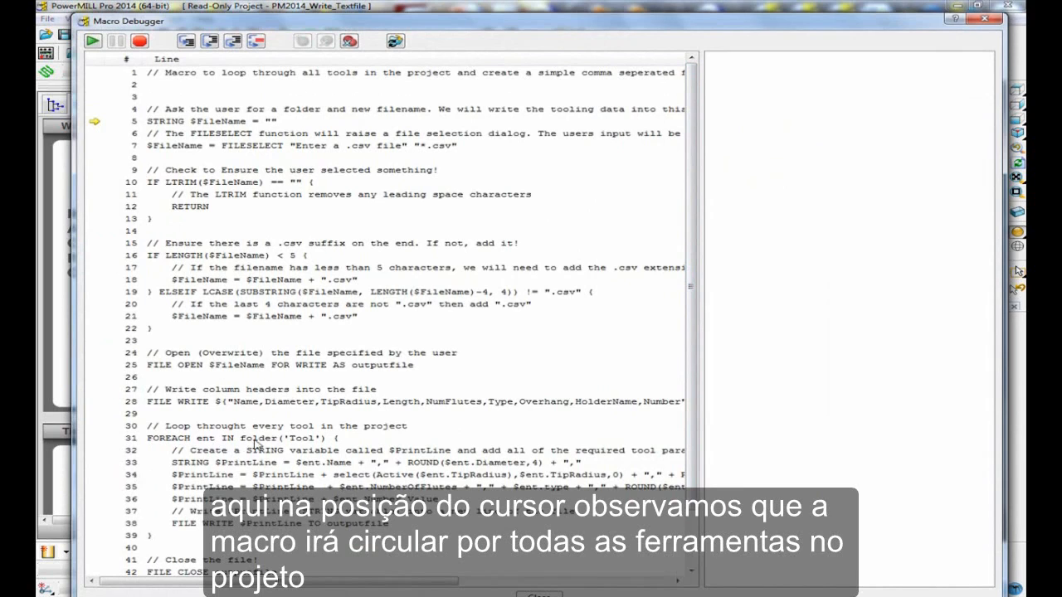
mouse_move(329, 445)
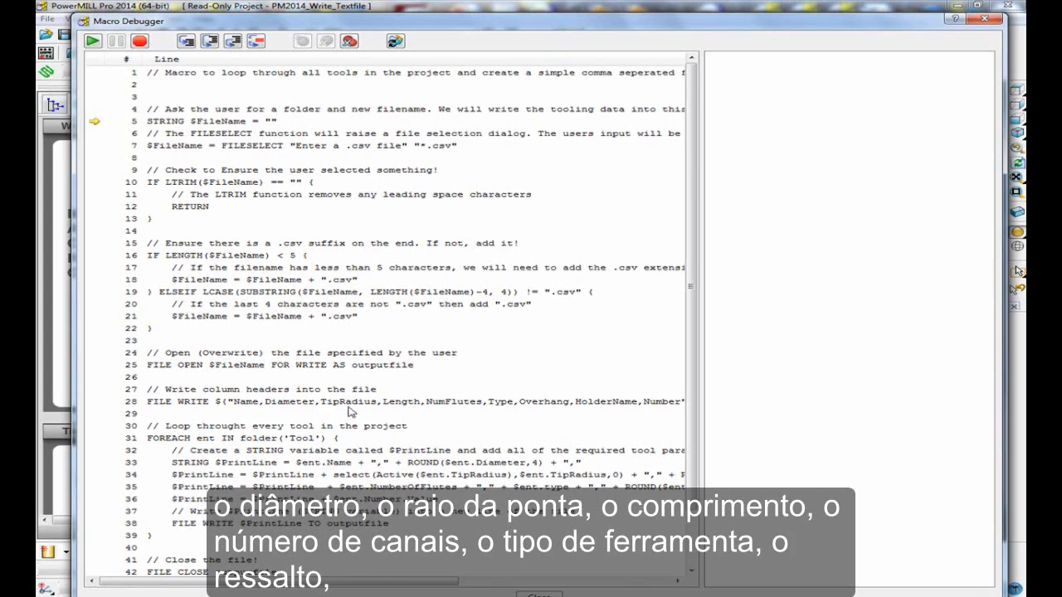
mouse_move(457, 407)
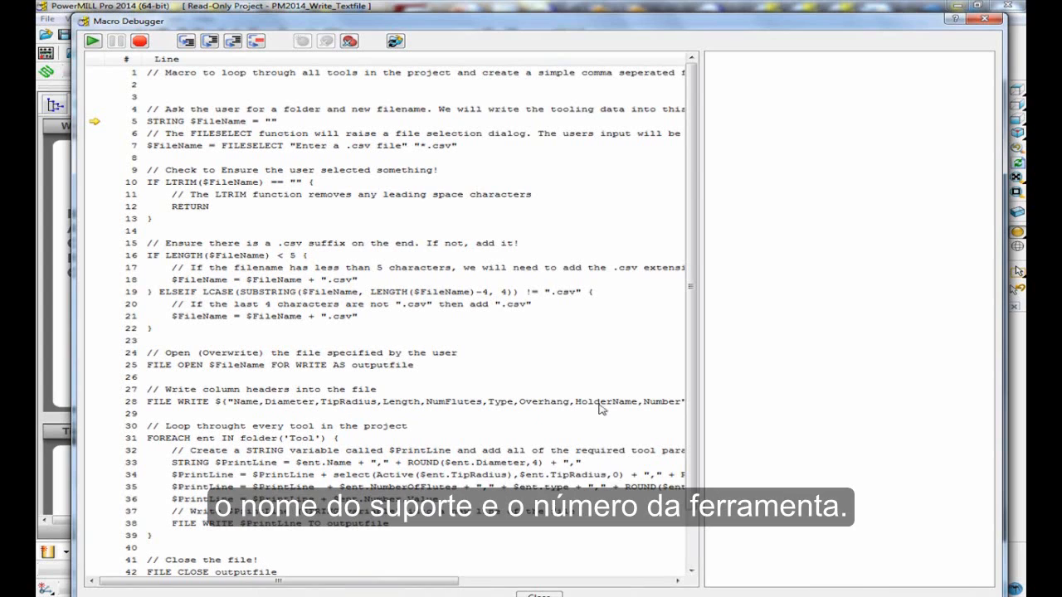
mouse_move(670, 404)
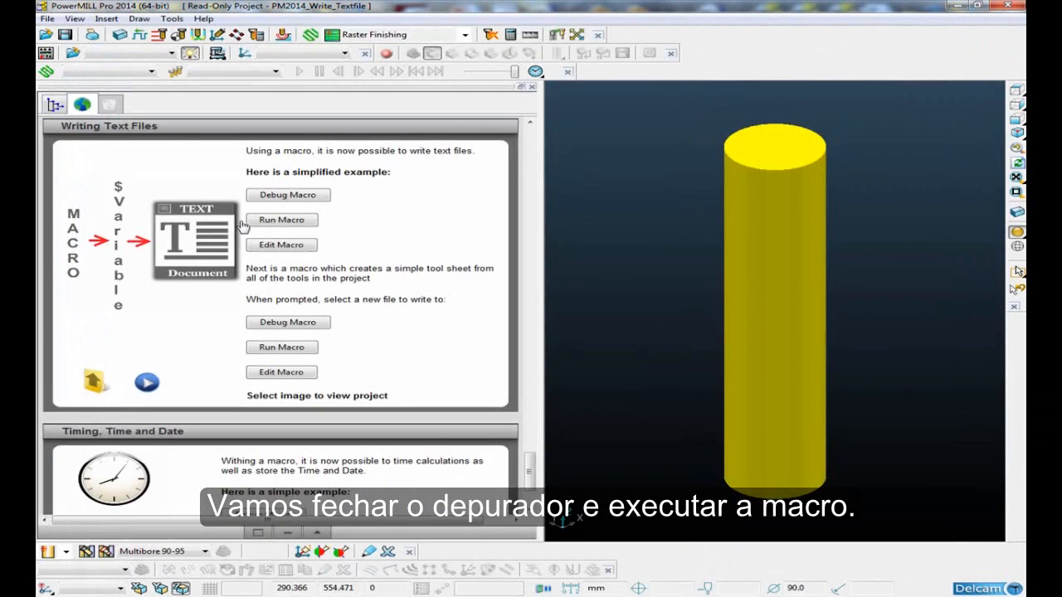
- Run the tool-sheet macro, saving its output as qqq in the temp folder
left_click(282, 347)
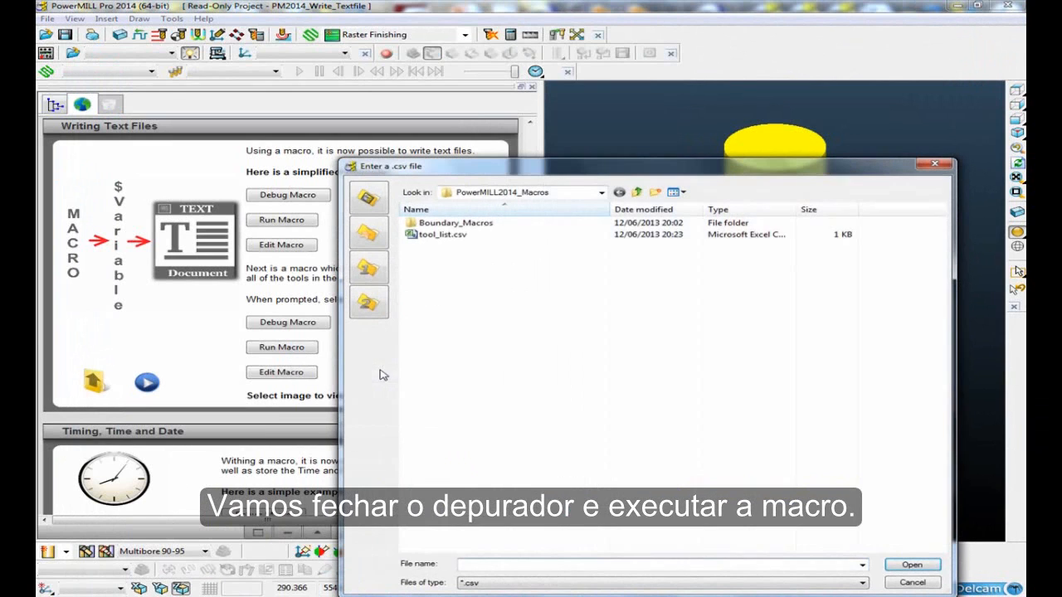
left_click(600, 192)
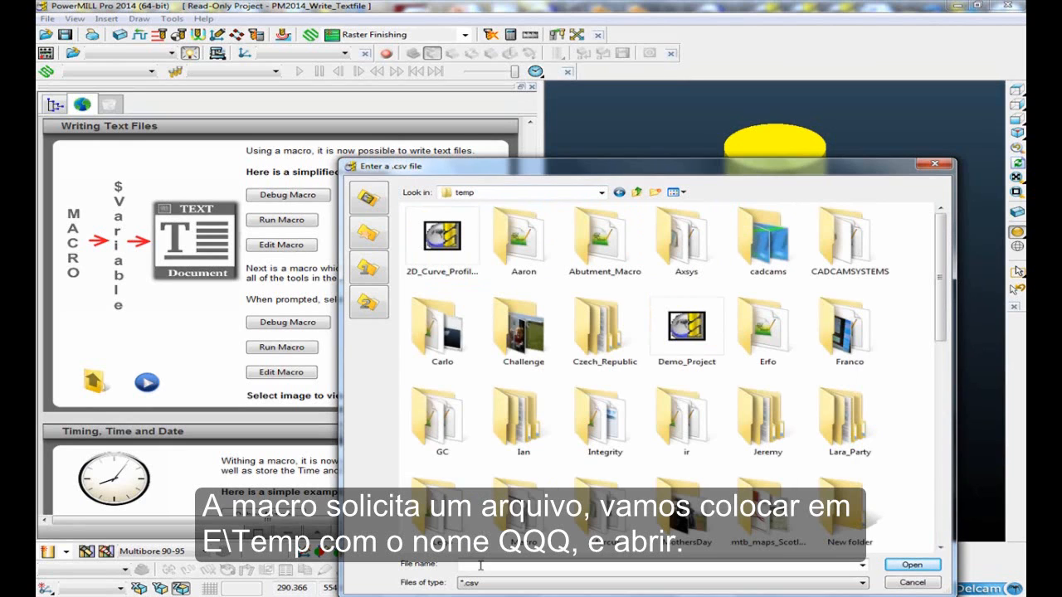
type("qqq")
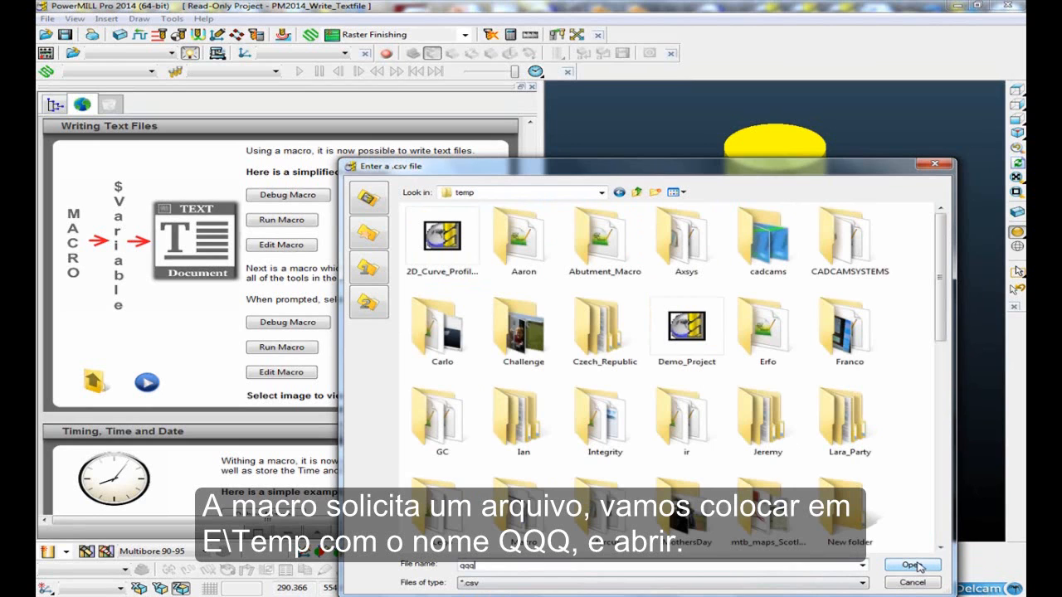
left_click(911, 564)
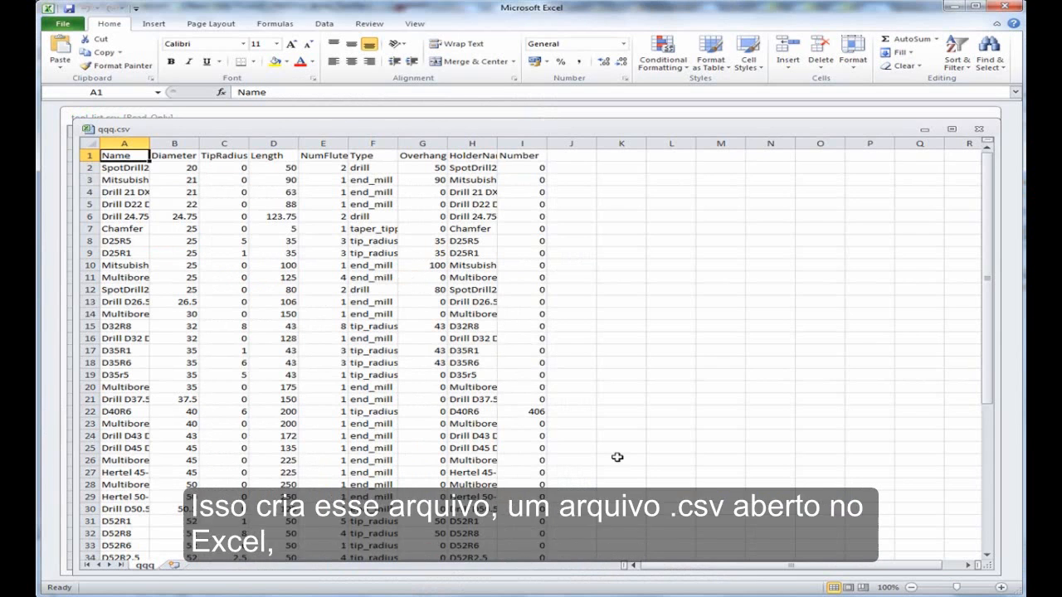
- Scroll through qqq.csv's tool rows in Excel and clear the selection
scroll("down", 3)
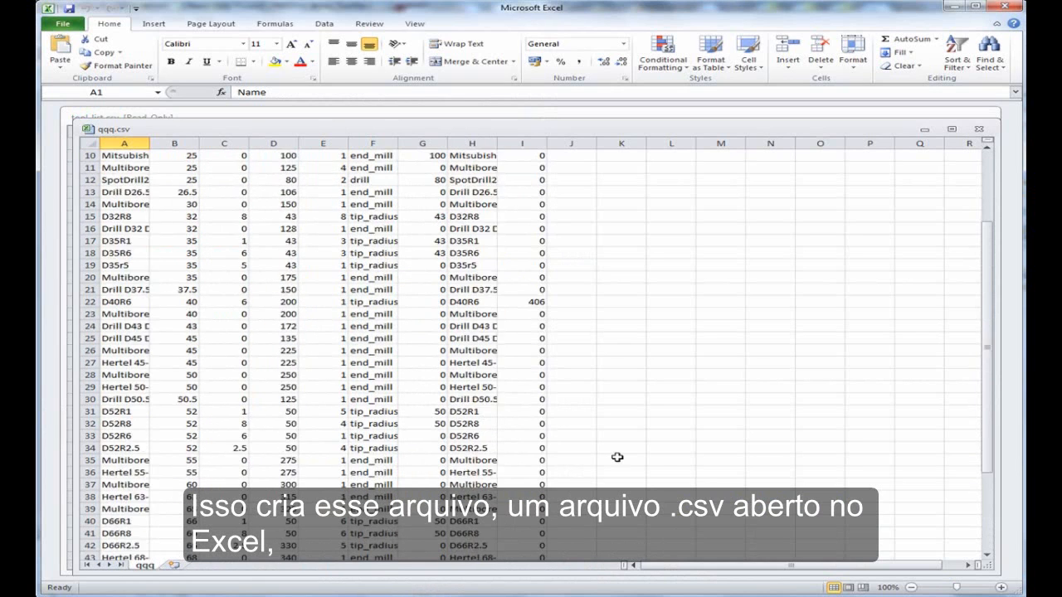
scroll("up", 3)
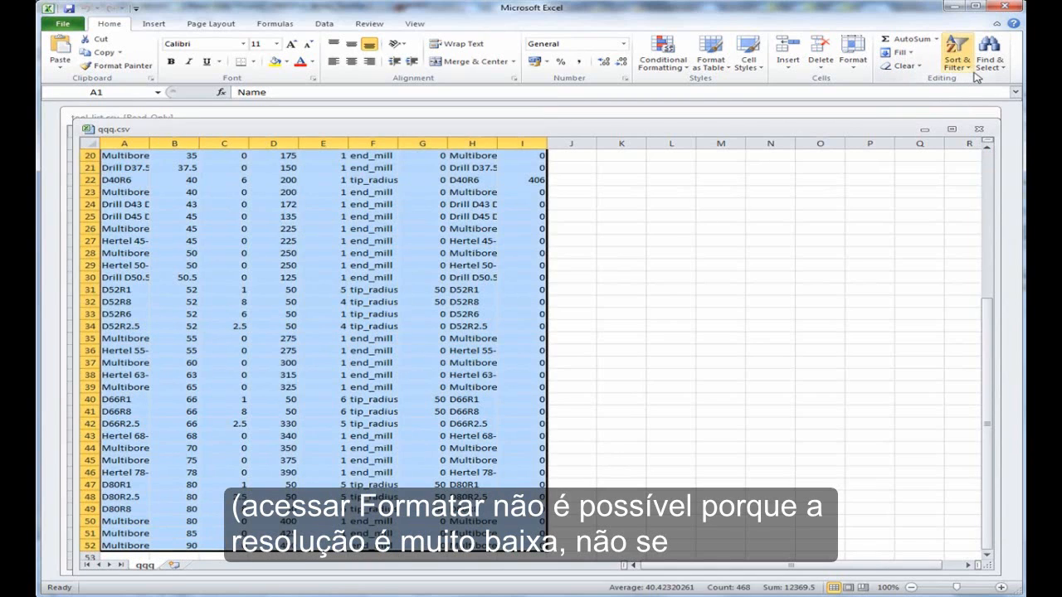
mouse_move(887, 222)
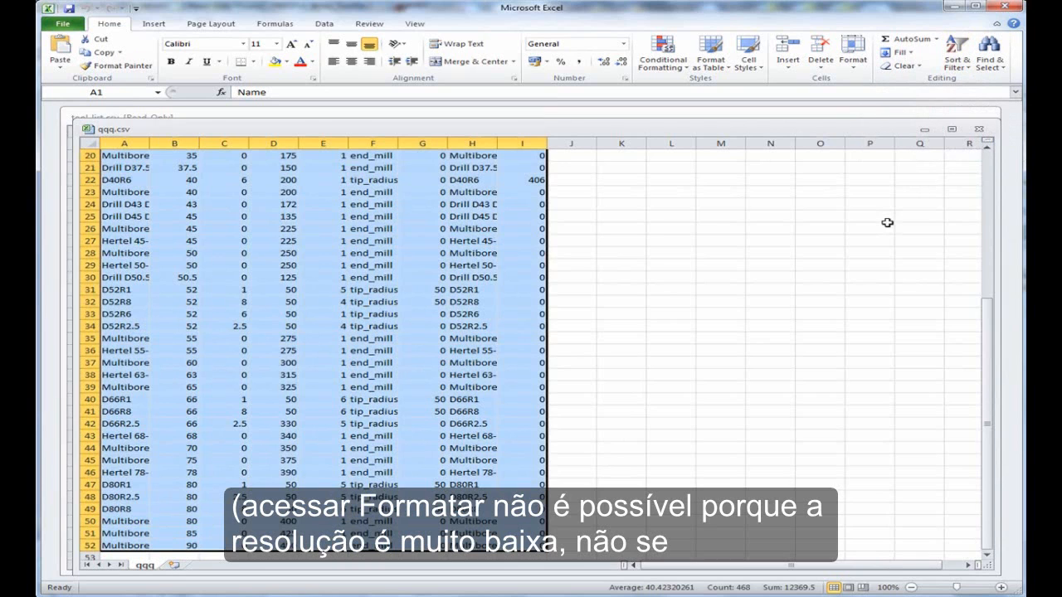
left_click(670, 277)
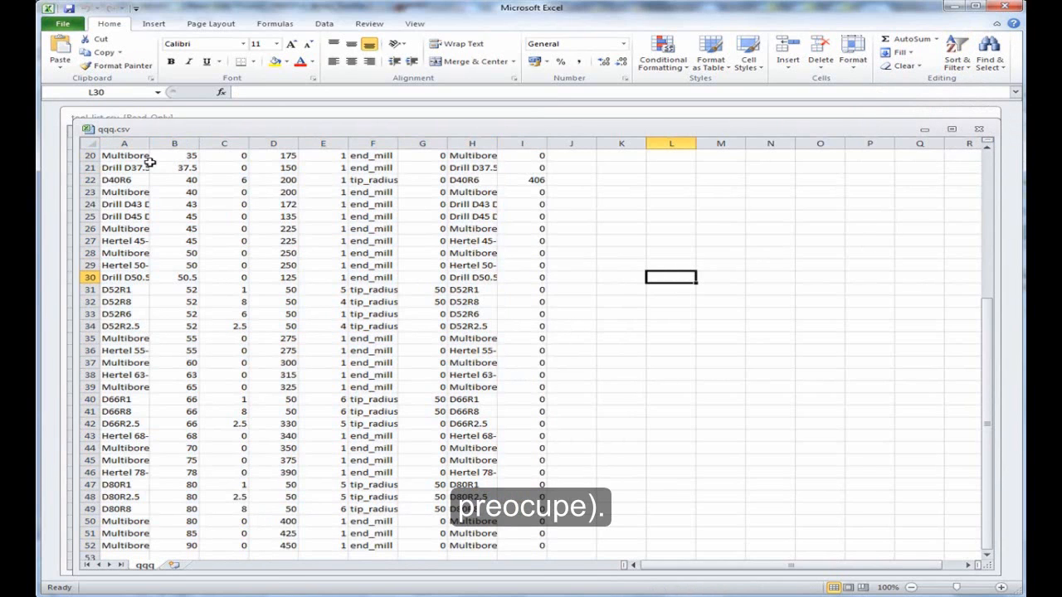